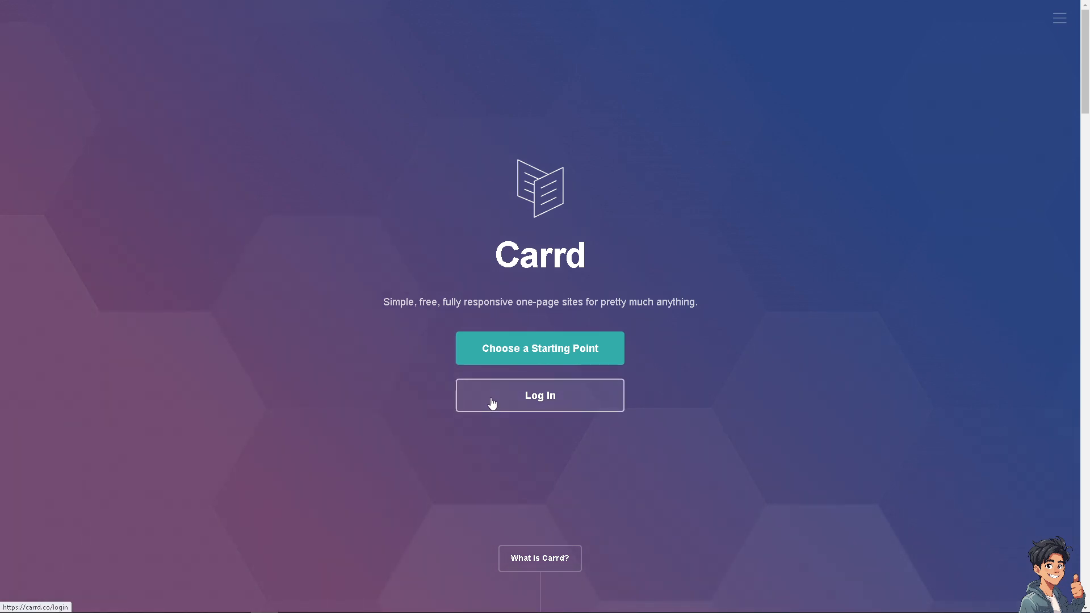
Step: Go from the Carrd home page via Log In to Sign Up, accepting the terms
{"action": "left_click", "coordinate": [539, 395]}
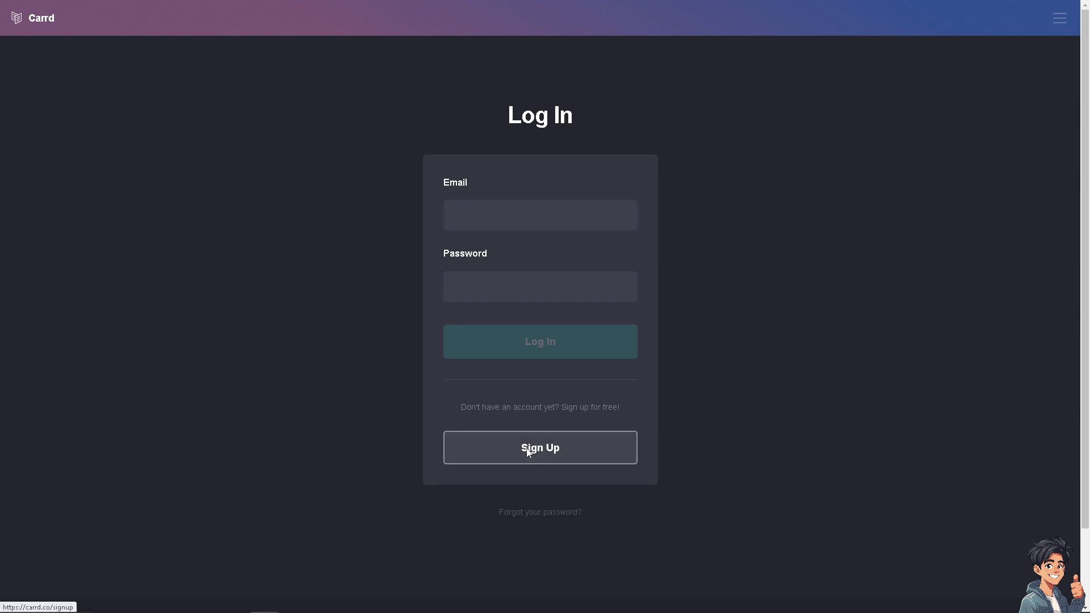
{"action": "left_click", "coordinate": [539, 447]}
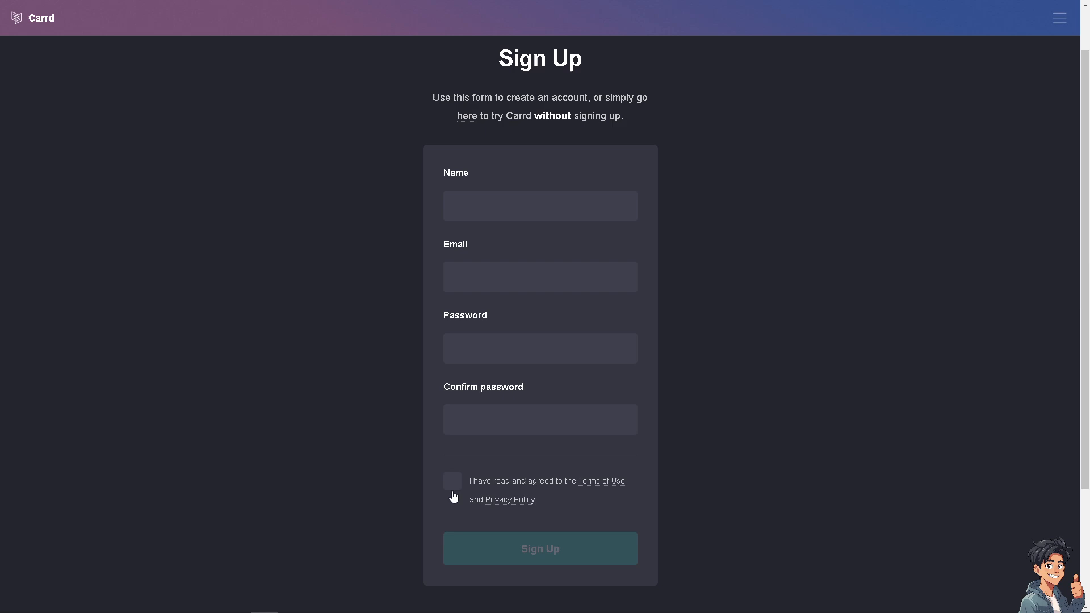
{"action": "left_click", "coordinate": [453, 480]}
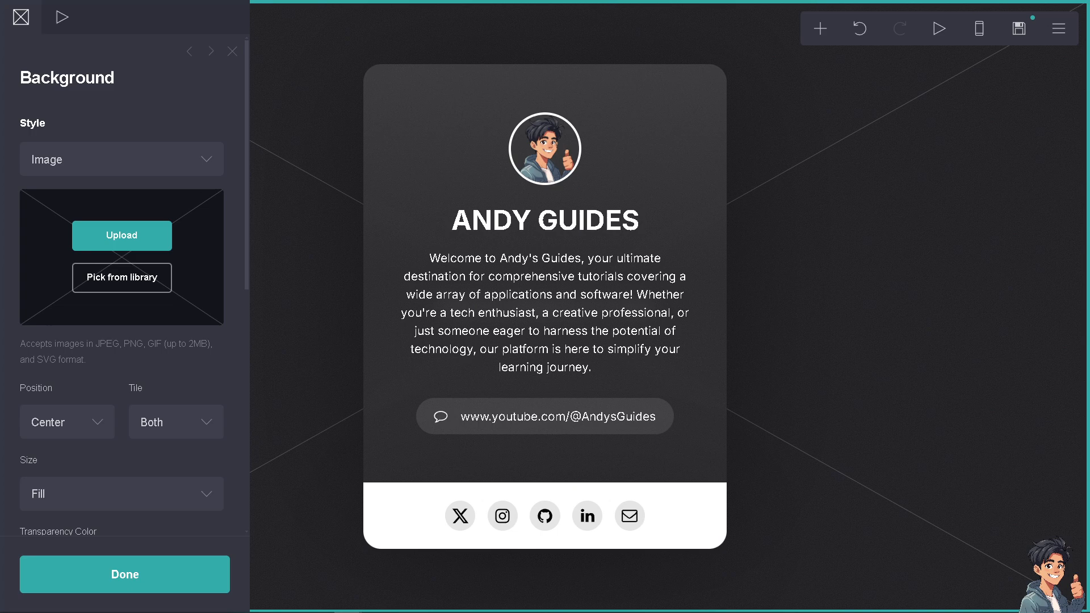
{"action": "mouse_move", "coordinate": [315, 346]}
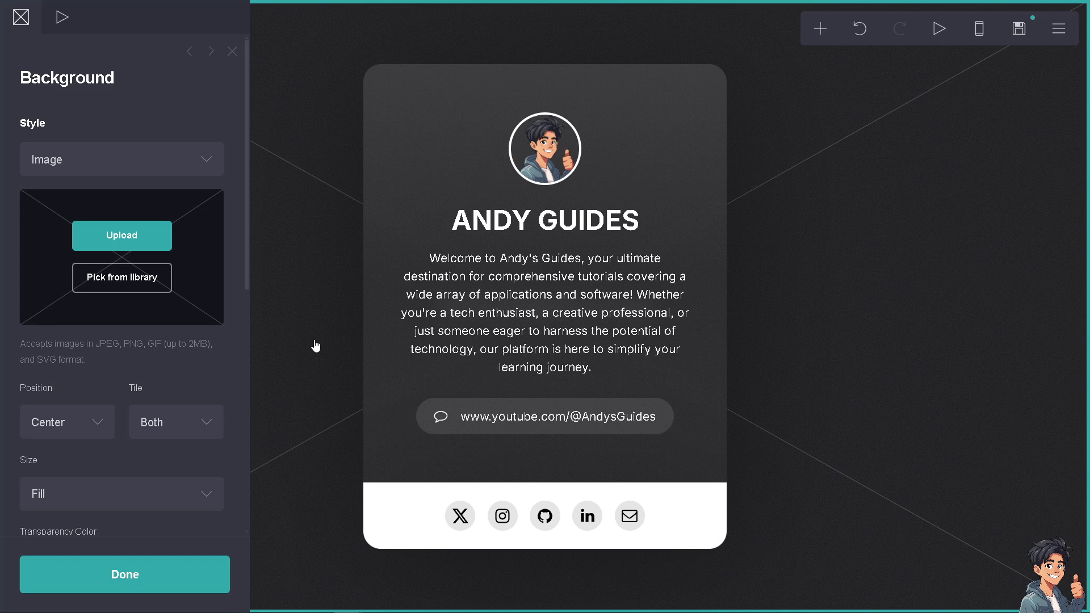
{"action": "mouse_move", "coordinate": [254, 334]}
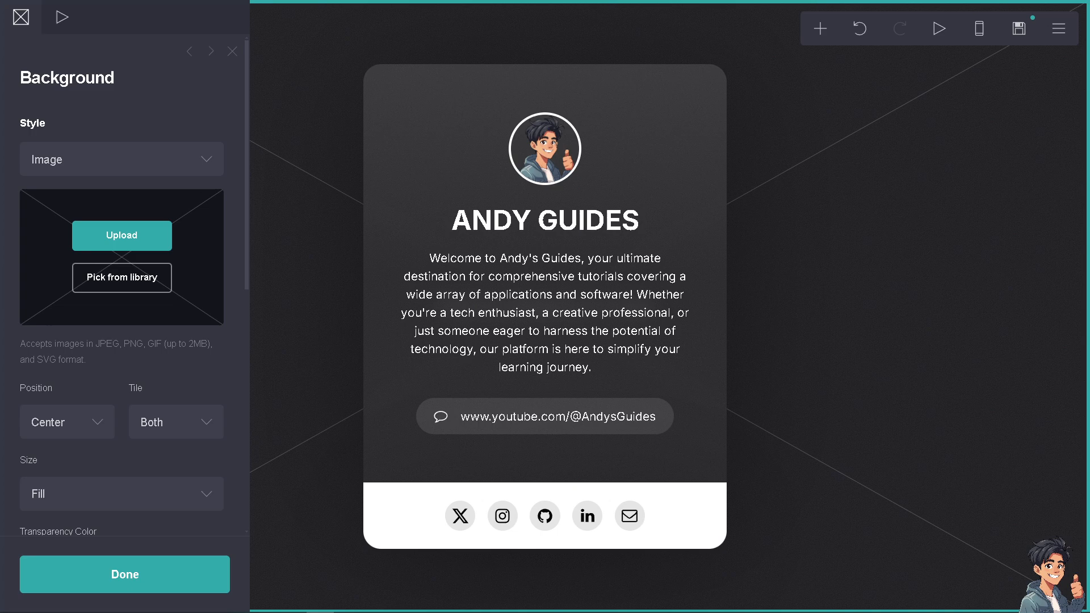
Step: Dismiss the Background panel and bring up the element-type menu
{"action": "left_click", "coordinate": [124, 574]}
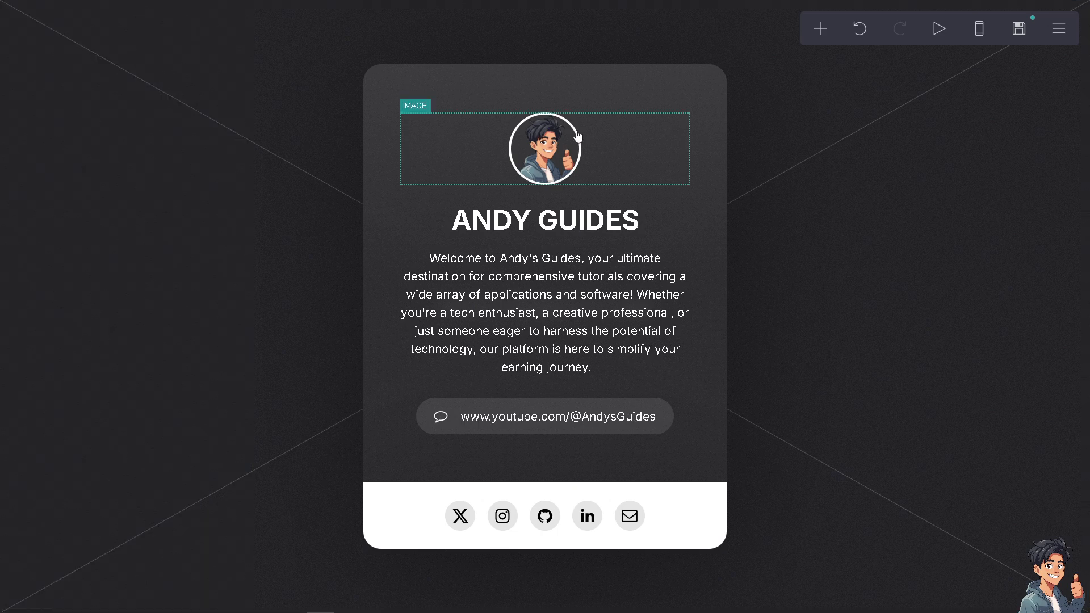
{"action": "left_click", "coordinate": [819, 28]}
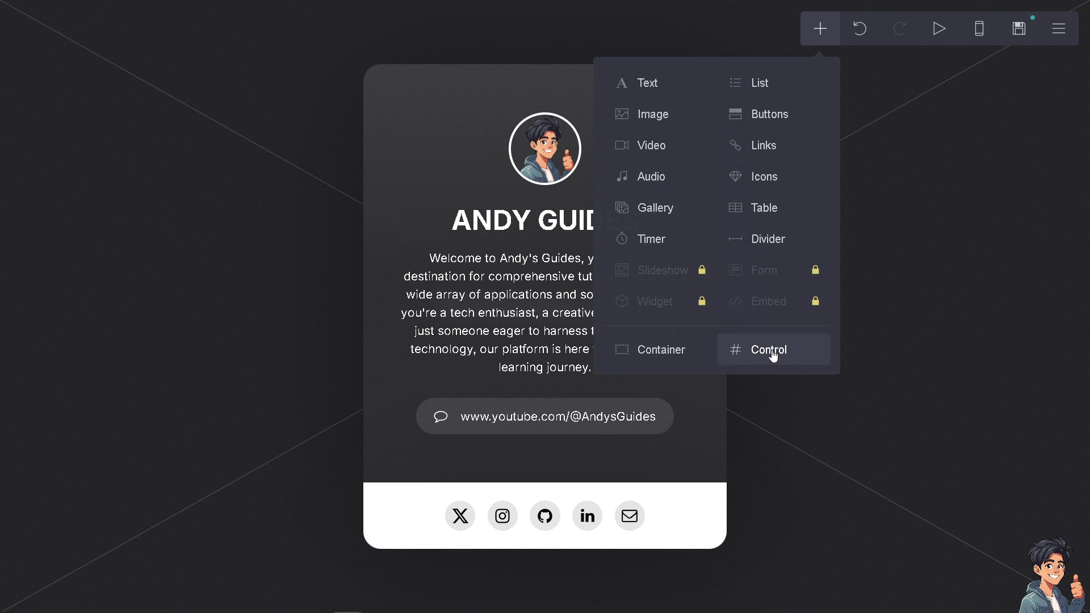
Step: Add a Section Break control named section01 below the profile card
{"action": "left_click", "coordinate": [767, 350]}
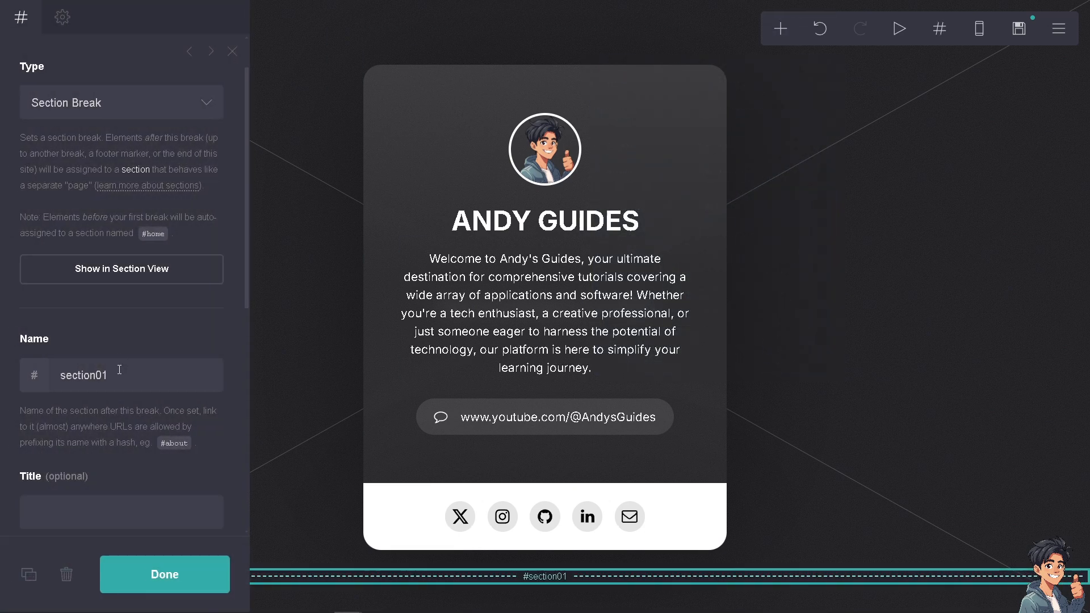
{"action": "double_click", "coordinate": [82, 375]}
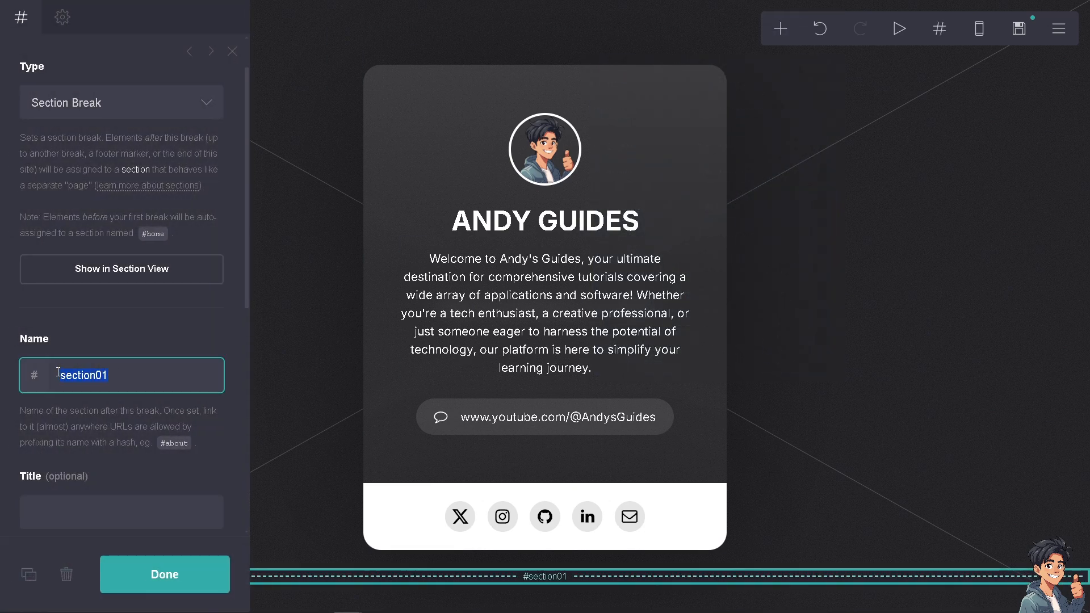
{"action": "type", "text": "Page 1"}
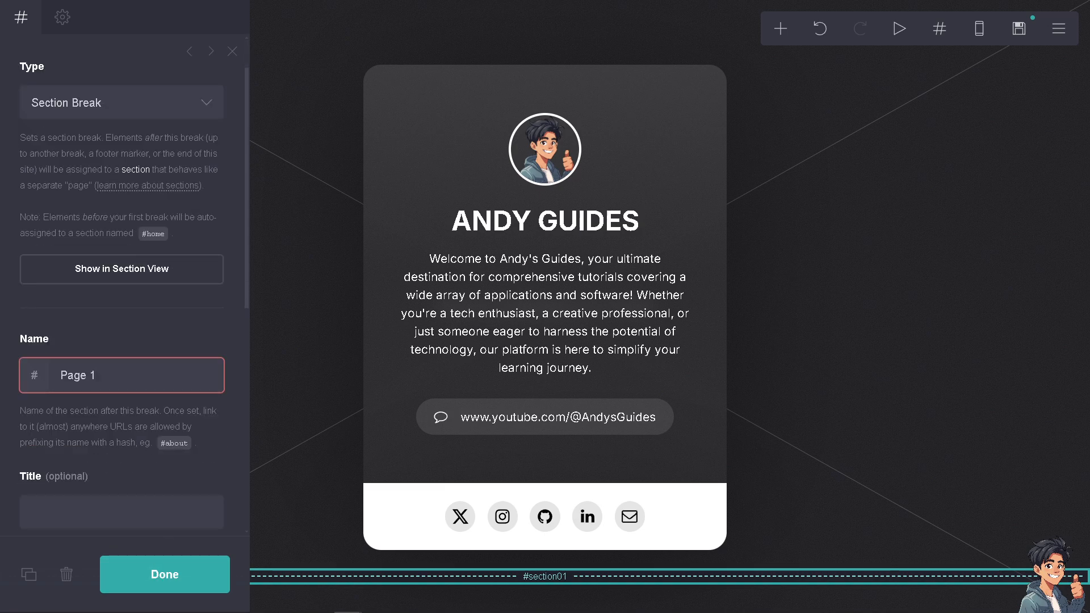
{"action": "type", "text": "section01"}
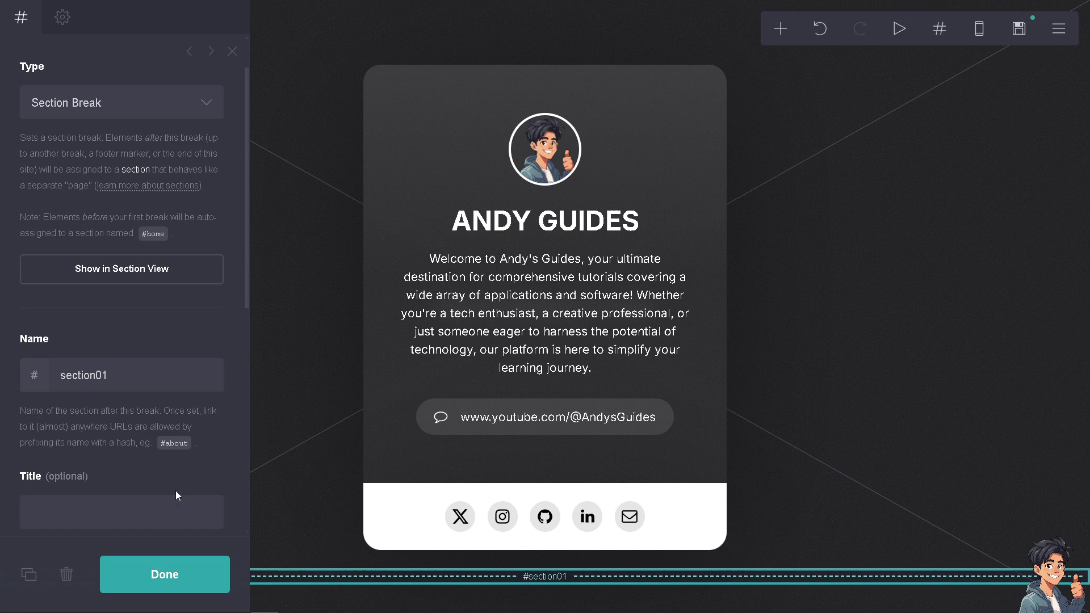
{"action": "left_click", "coordinate": [165, 574]}
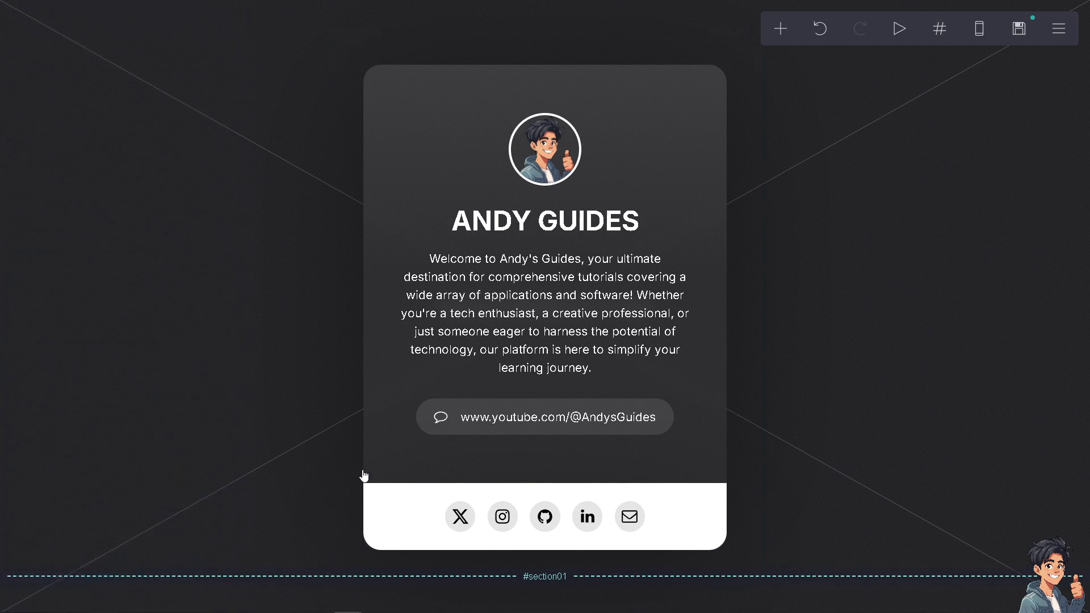
{"action": "left_click", "coordinate": [545, 148]}
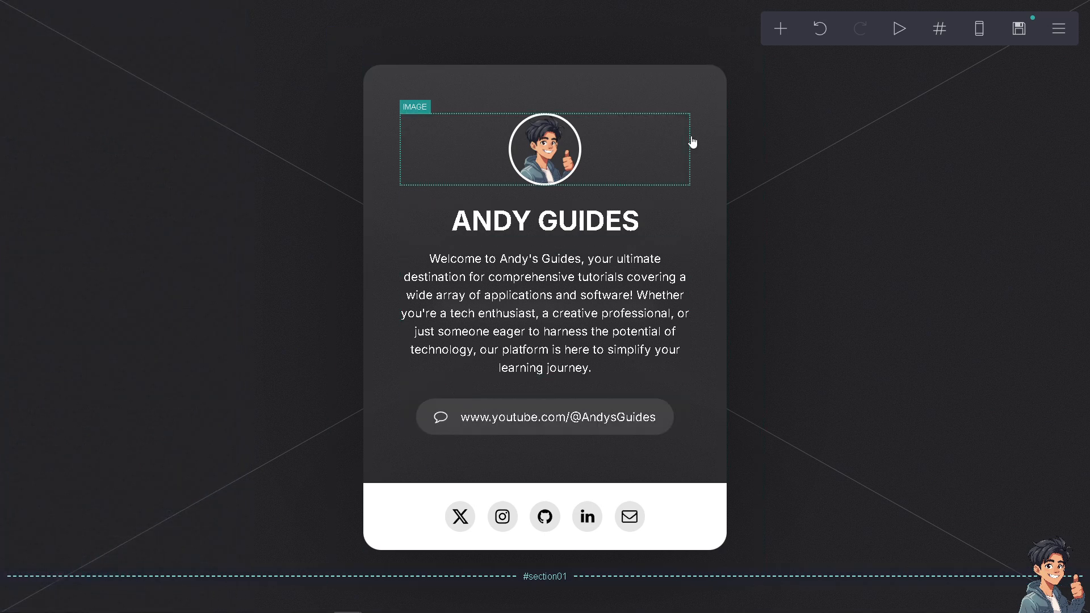
{"action": "left_click", "coordinate": [399, 496]}
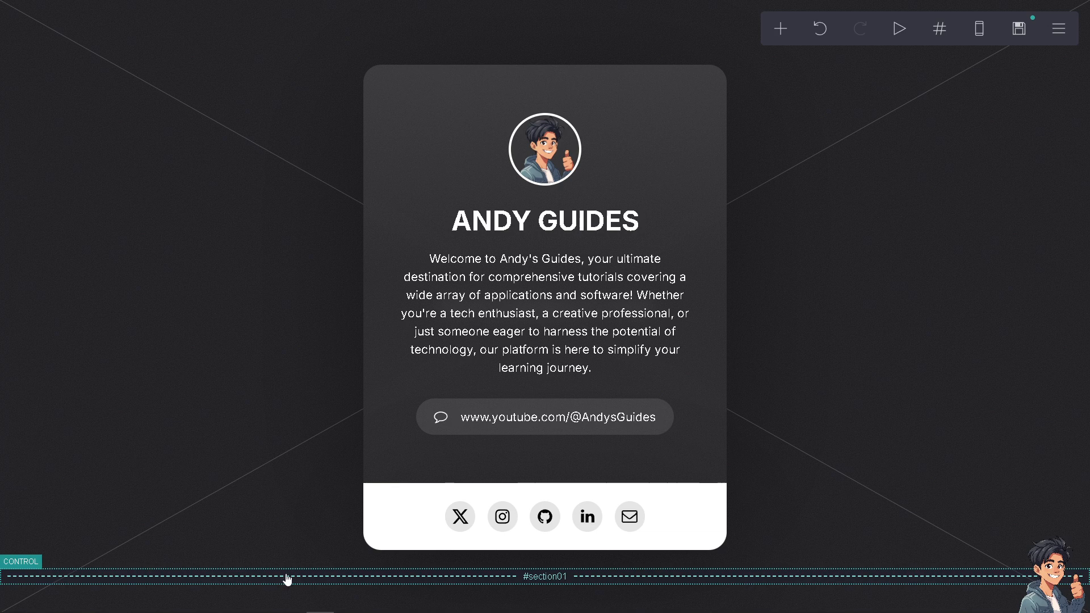
Step: Add an email icons element and a Title/Author/Year/ISBN book table below section01
{"action": "left_click", "coordinate": [546, 576]}
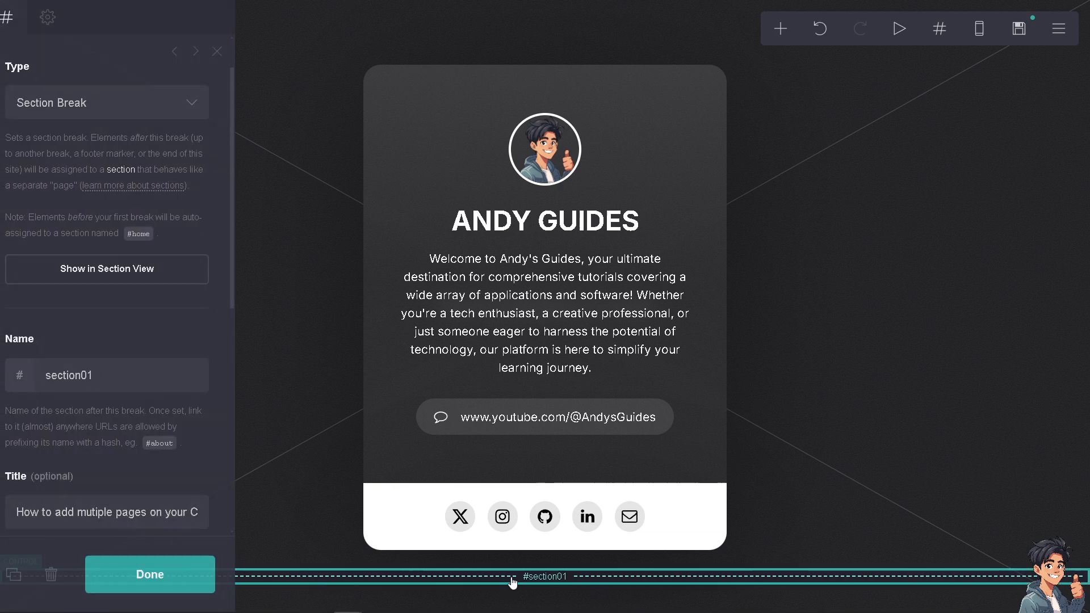
{"action": "left_click", "coordinate": [779, 29]}
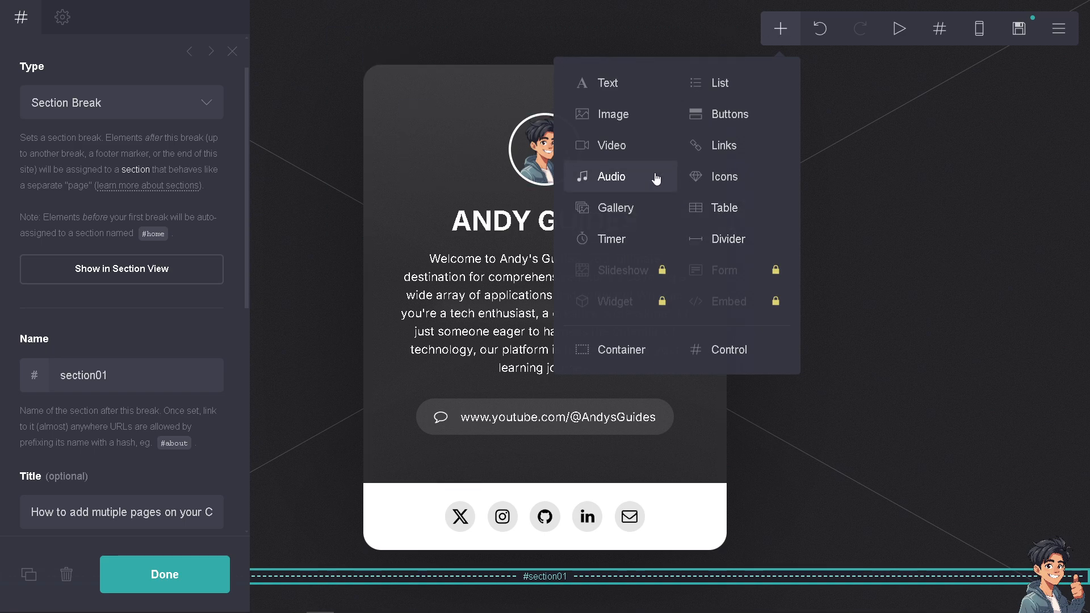
{"action": "mouse_move", "coordinate": [730, 238]}
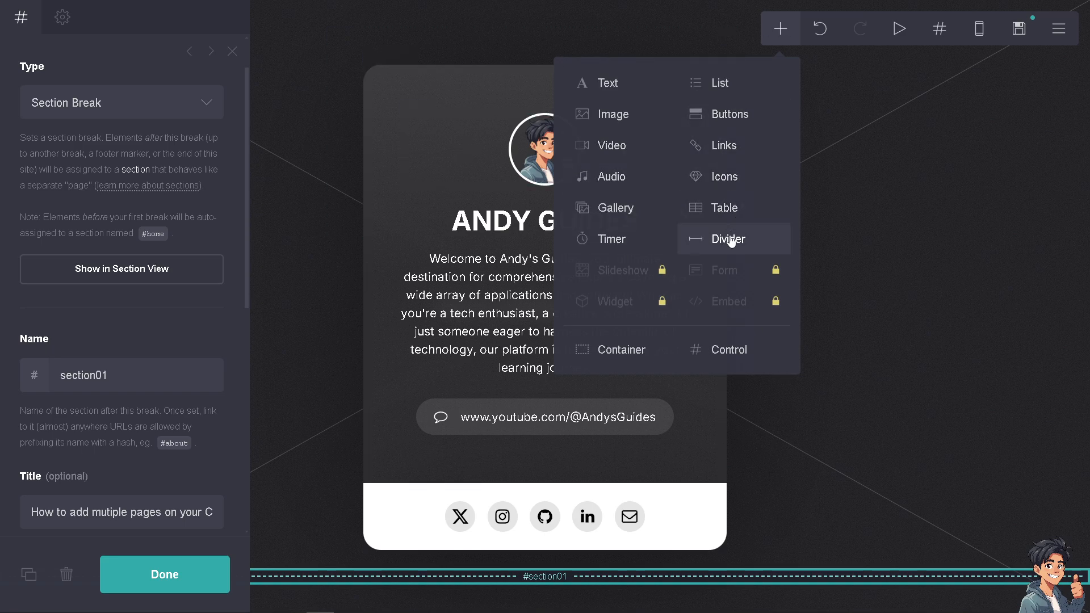
{"action": "left_click", "coordinate": [724, 175]}
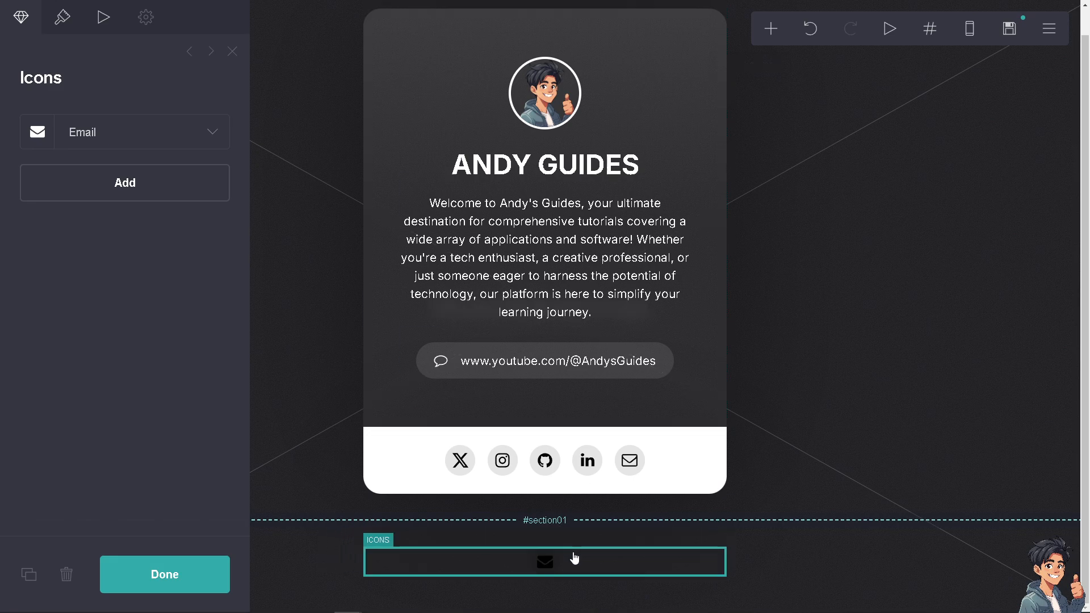
{"action": "left_click", "coordinate": [770, 28]}
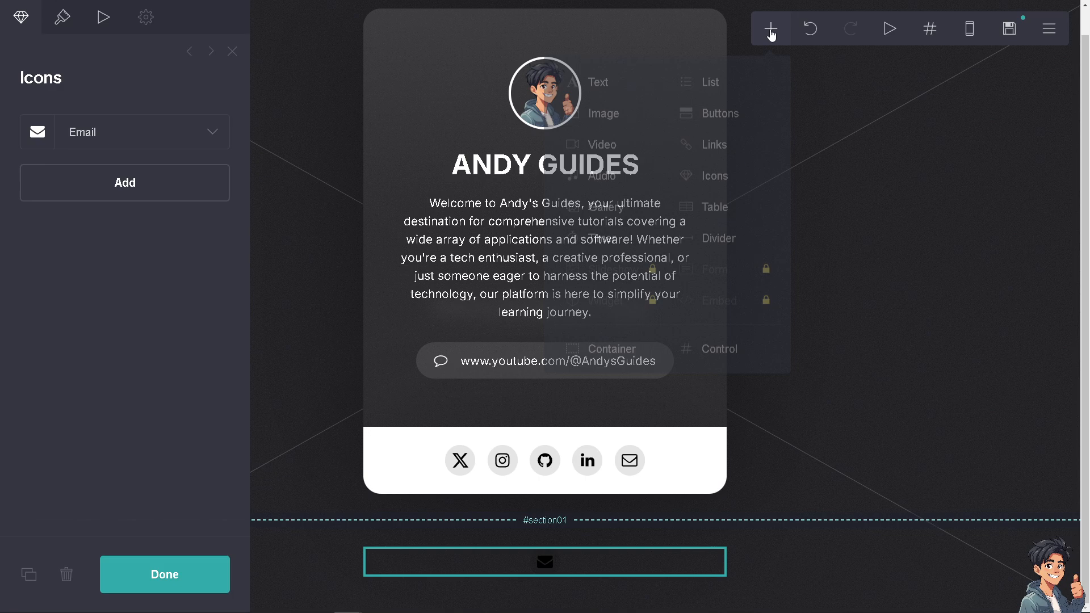
{"action": "left_click", "coordinate": [713, 207]}
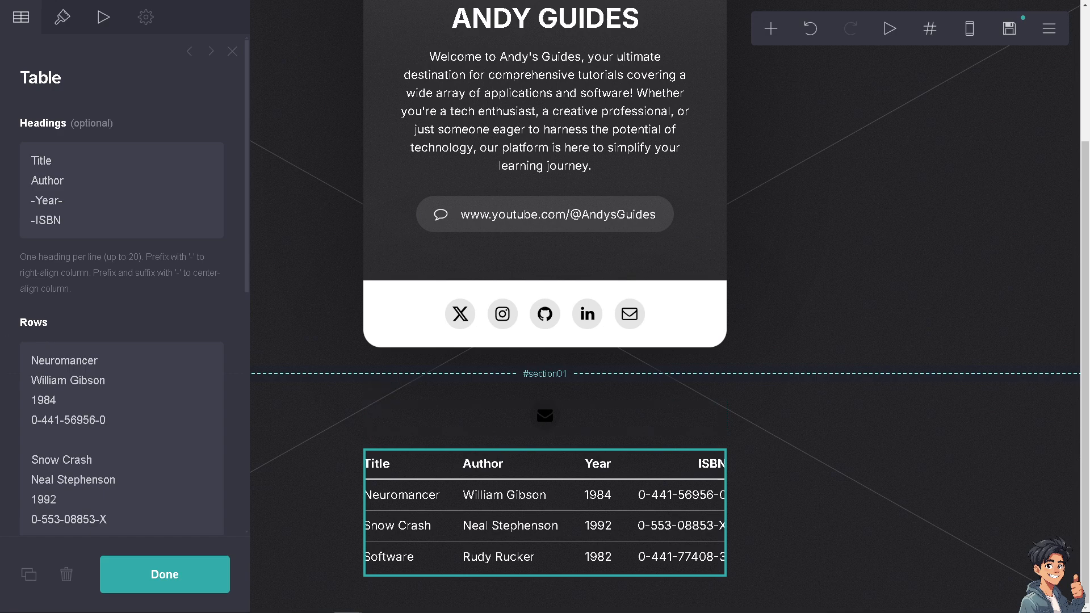
{"action": "mouse_move", "coordinate": [58, 273]}
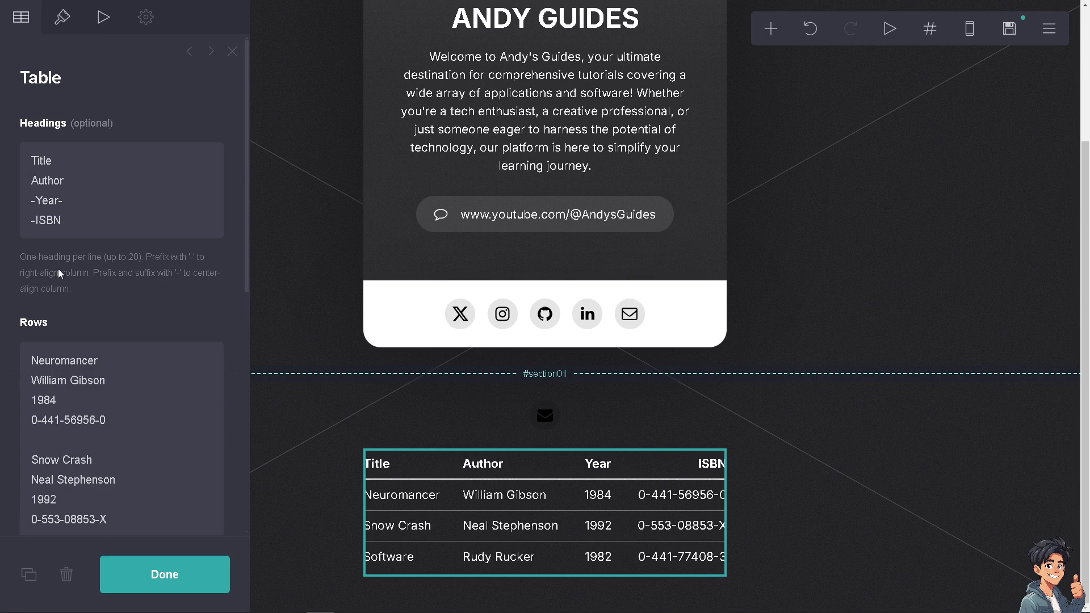
Step: Add a Buttons element labelled PAGE 1 with a check icon above section01
{"action": "left_click", "coordinate": [769, 28]}
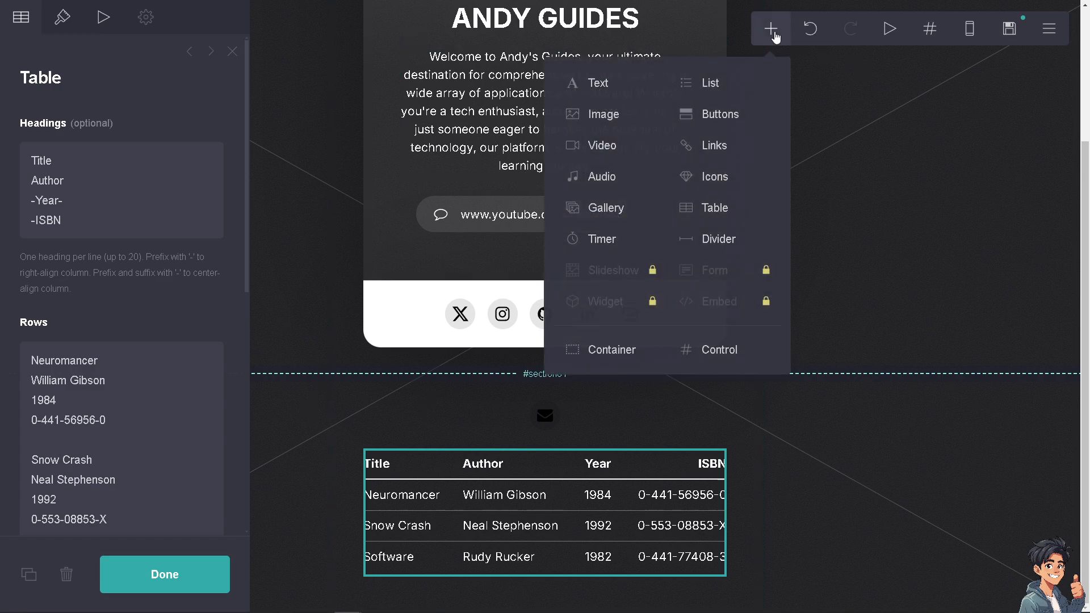
{"action": "left_click", "coordinate": [720, 114]}
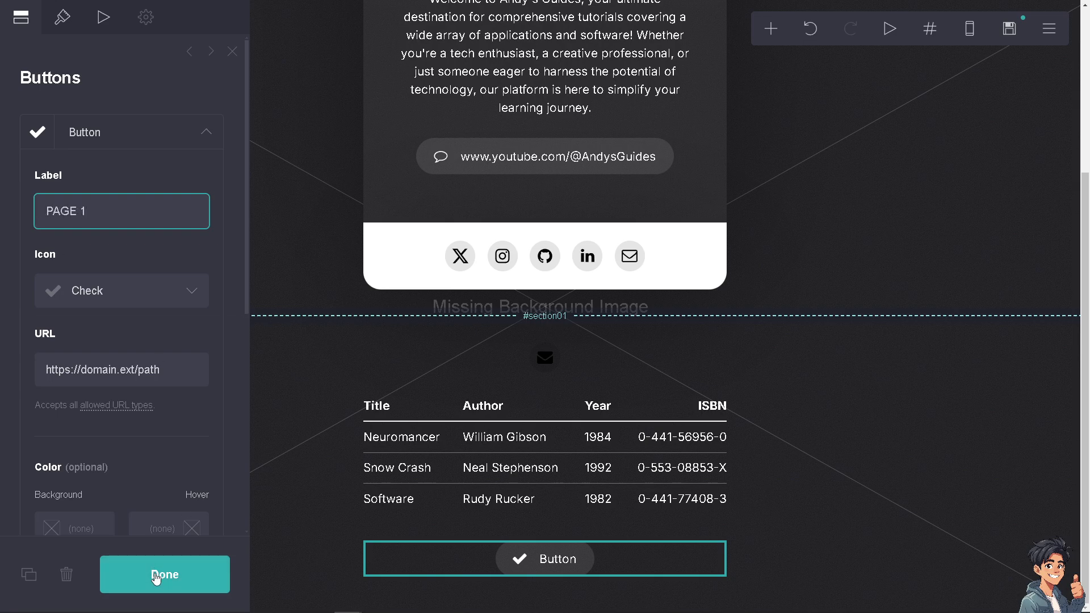
{"action": "left_click", "coordinate": [165, 574]}
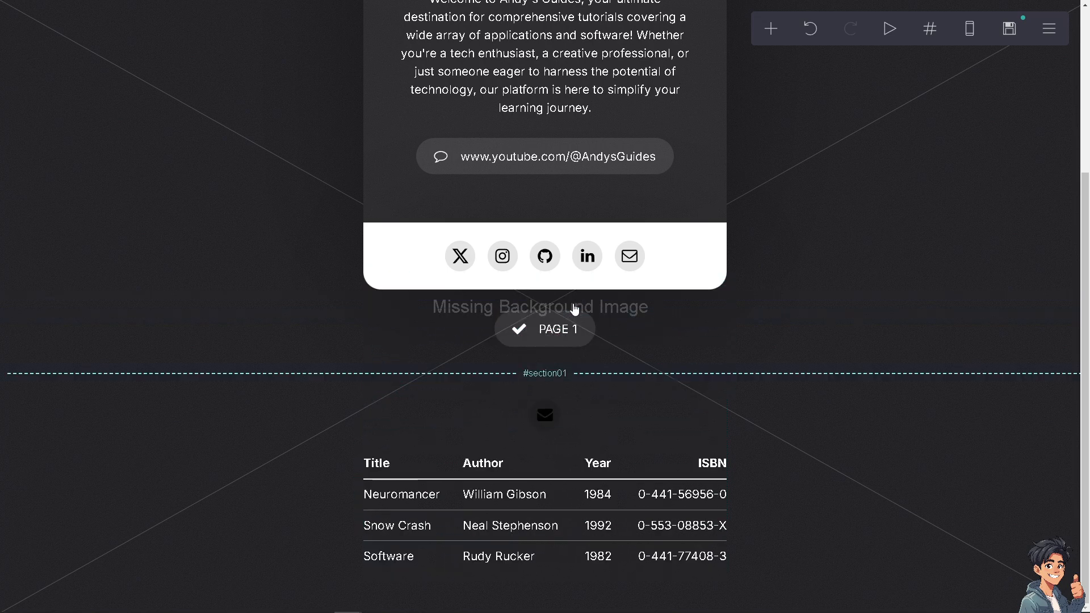
{"action": "left_click", "coordinate": [544, 328]}
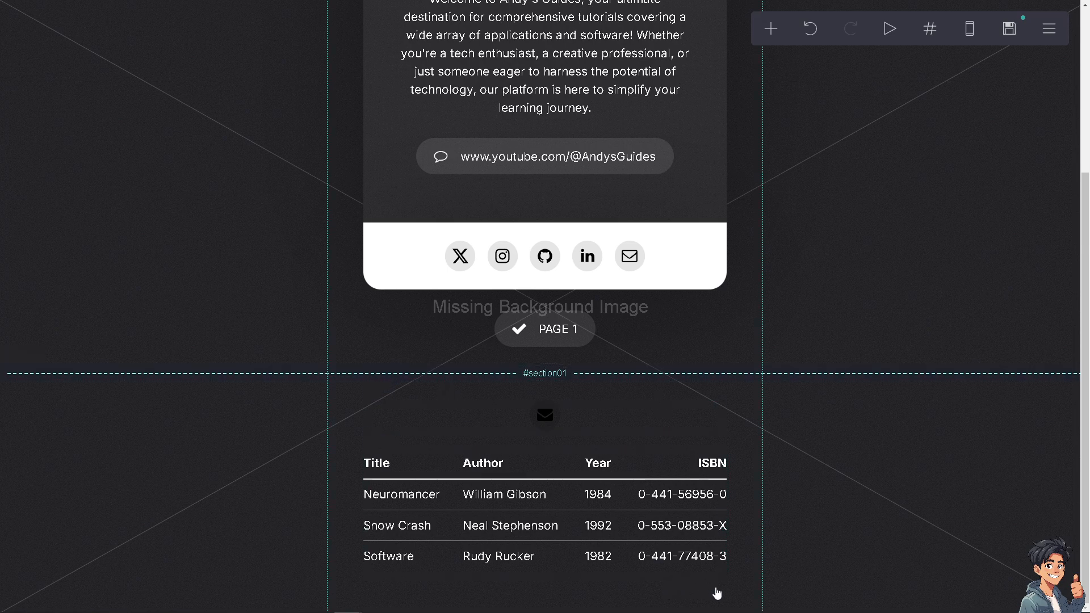
Step: Add a Section Break named section02 below the book table
{"action": "left_click", "coordinate": [769, 28]}
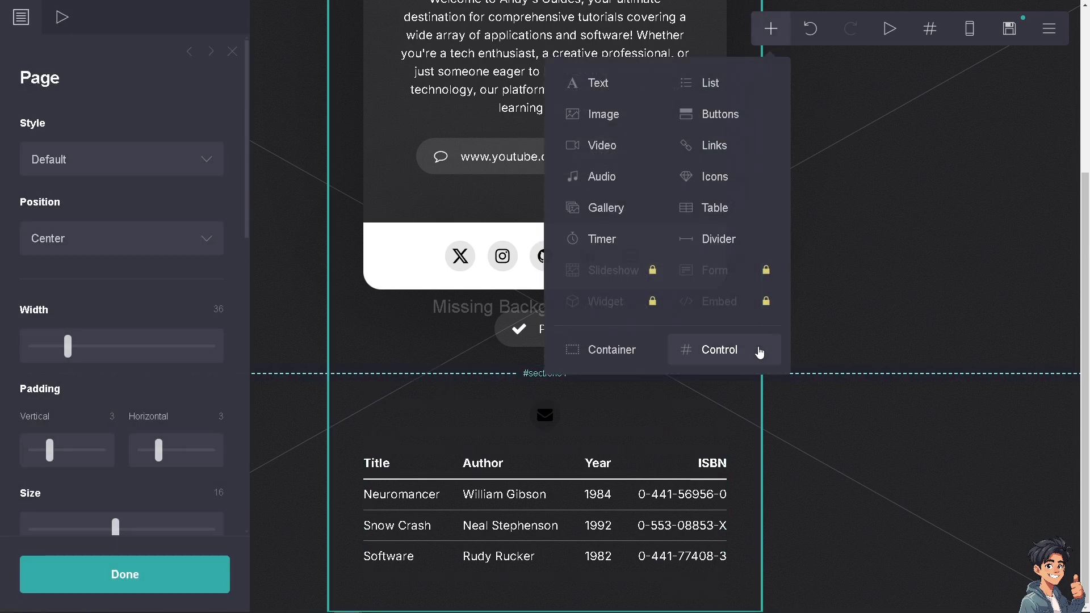
{"action": "left_click", "coordinate": [719, 350]}
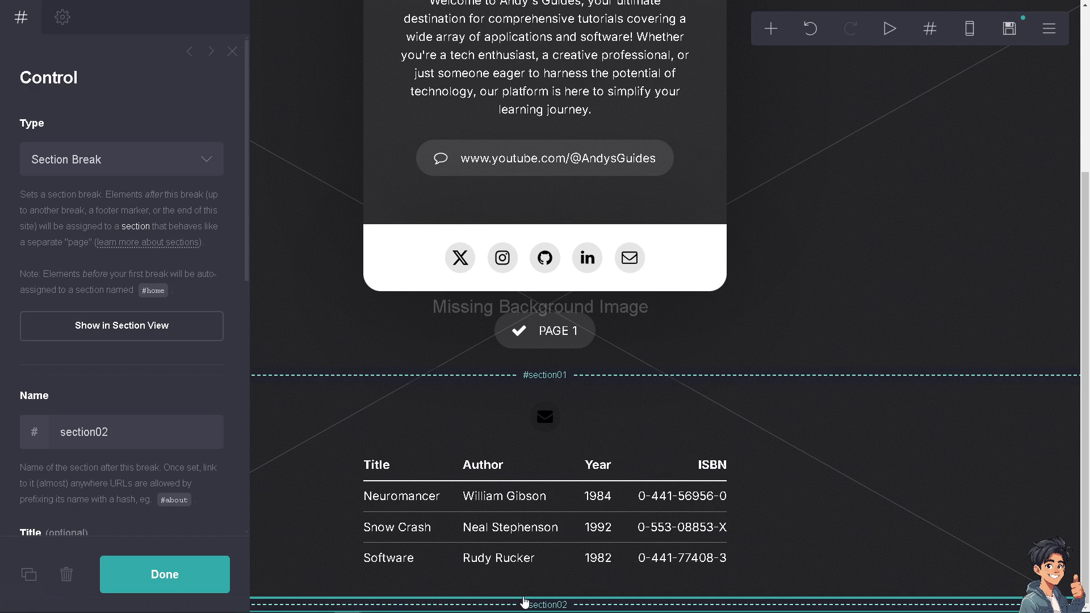
{"action": "left_click", "coordinate": [482, 508]}
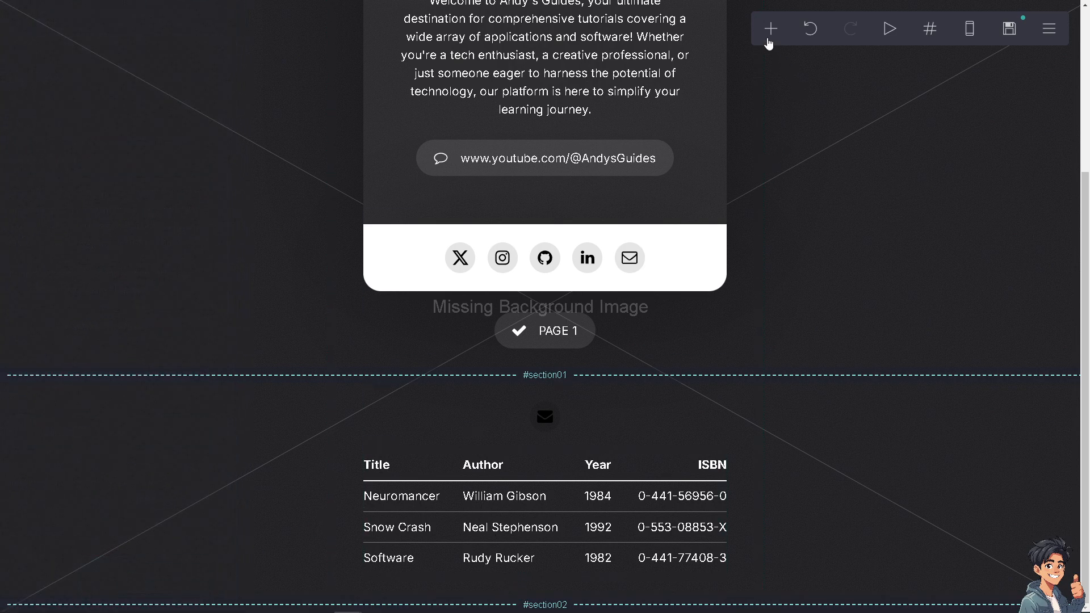
{"action": "mouse_move", "coordinate": [769, 28]}
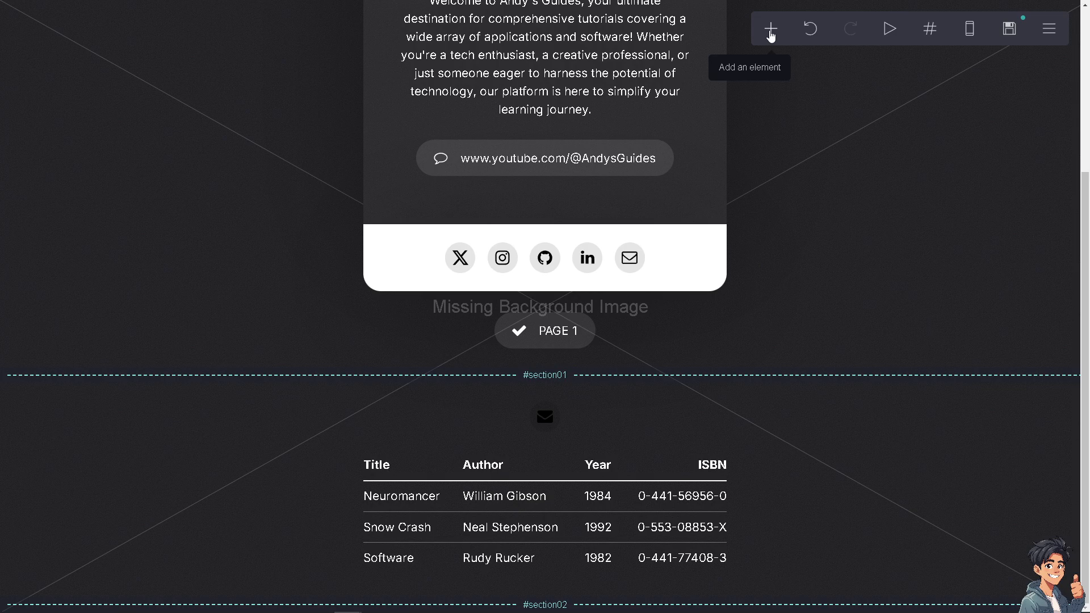
Step: Add a new Buttons element after the section02 break
{"action": "left_click", "coordinate": [770, 28]}
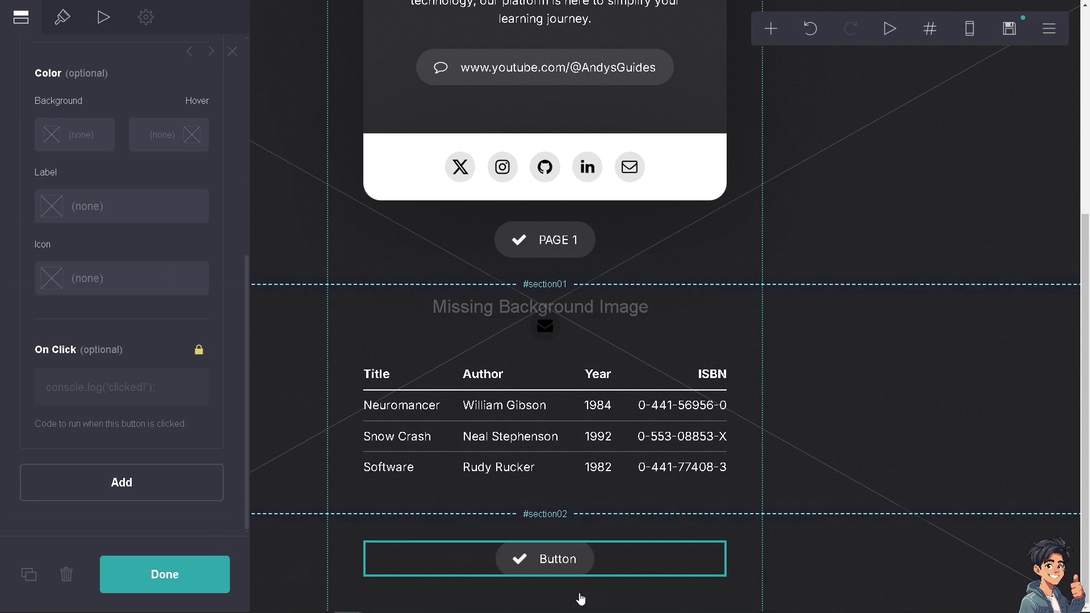
{"action": "left_click", "coordinate": [165, 574]}
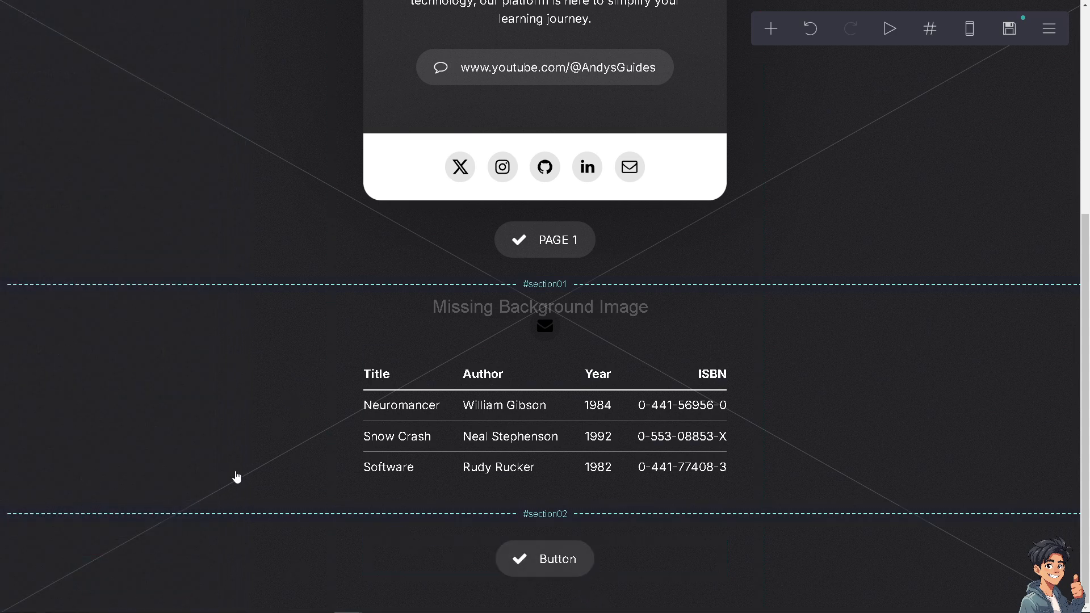
{"action": "left_click", "coordinate": [545, 558]}
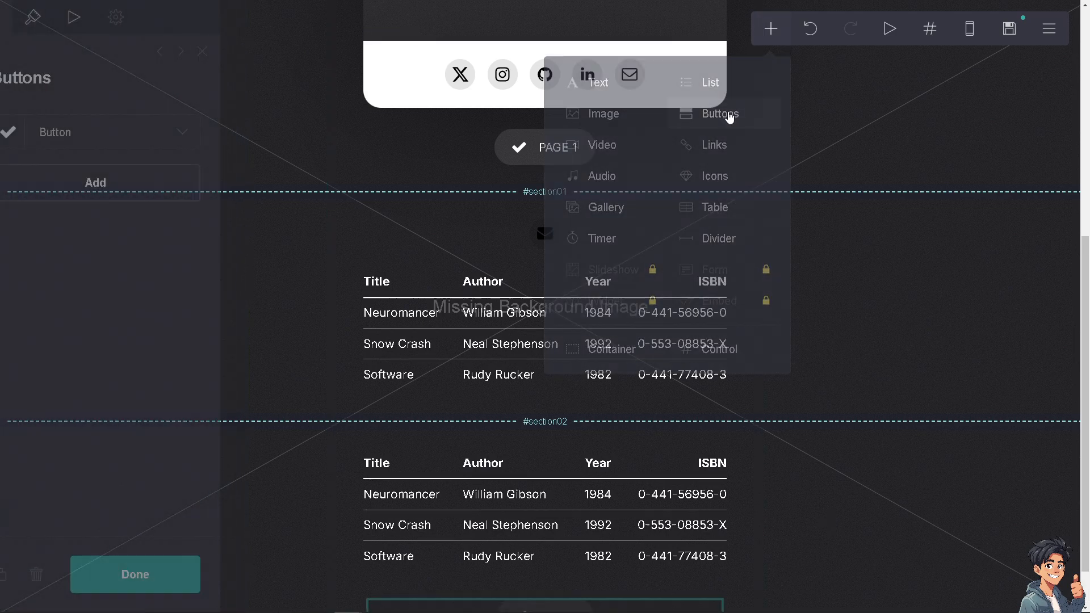
Step: Add a PAGE 2 email-icon button to the section02 Buttons element
{"action": "left_click", "coordinate": [715, 114]}
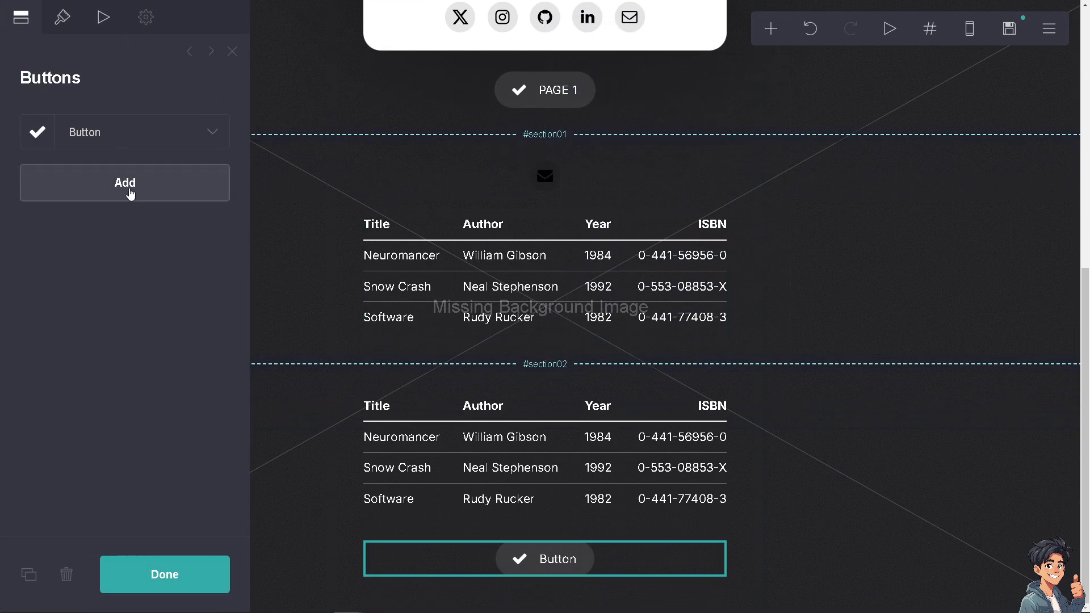
{"action": "left_click", "coordinate": [124, 182]}
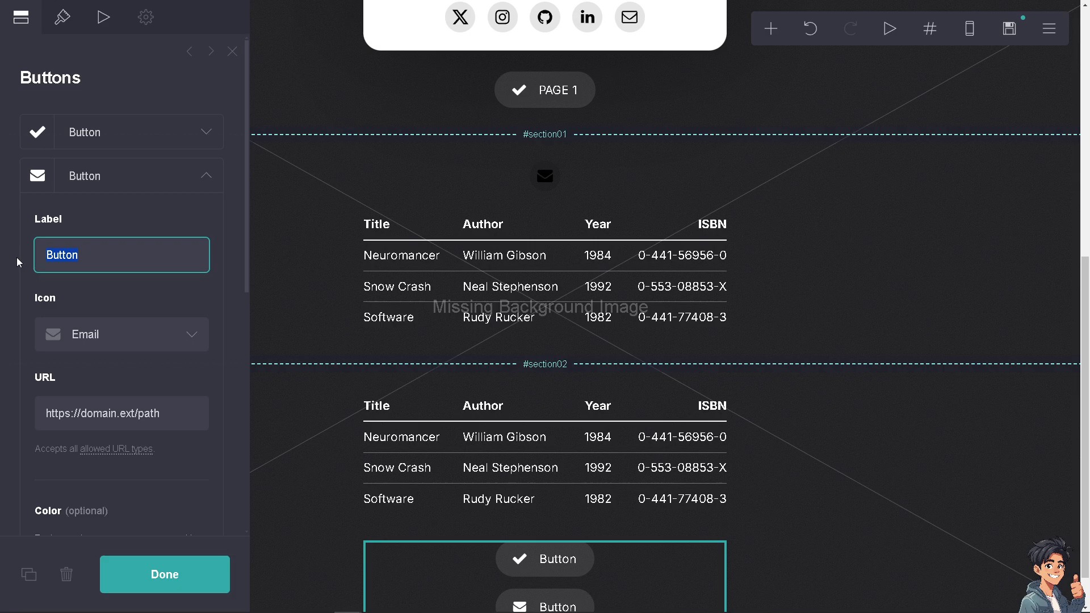
{"action": "type", "text": "PAGE 2"}
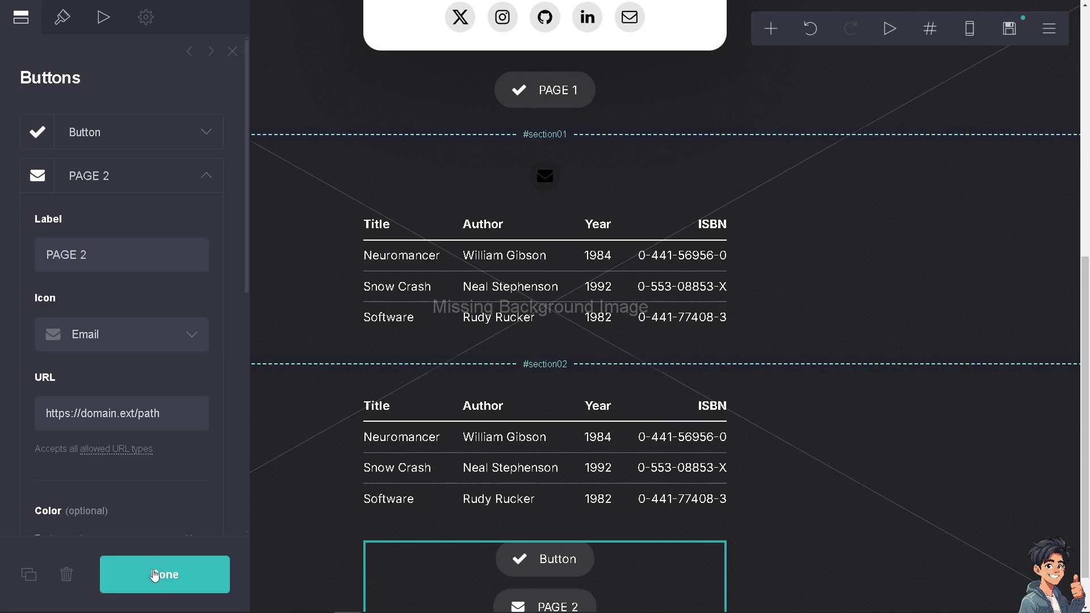
{"action": "left_click", "coordinate": [164, 574]}
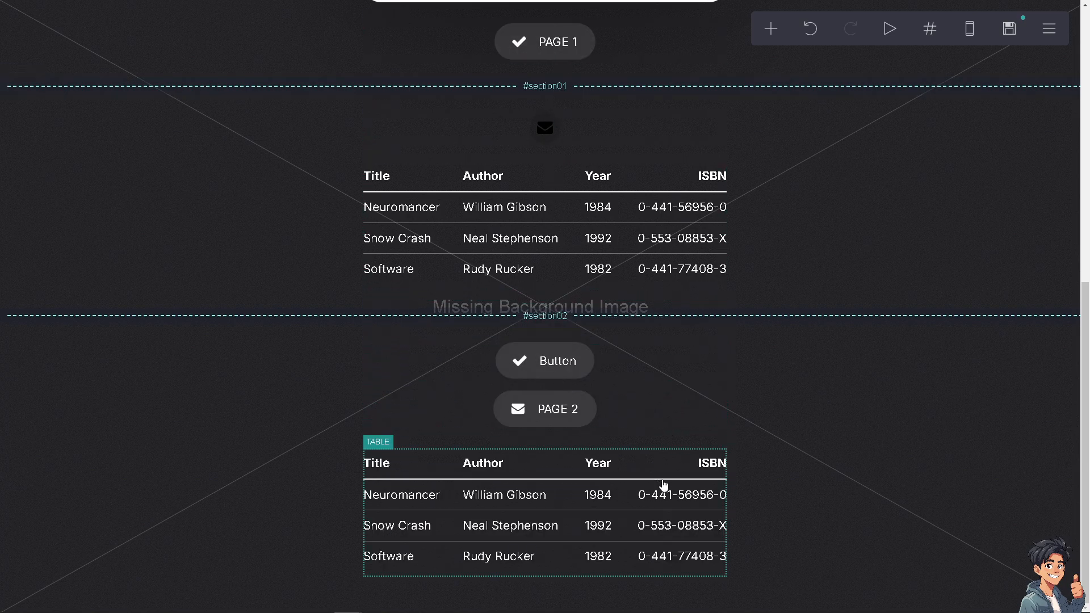
{"action": "scroll", "scroll_direction": "up", "scroll_amount": 3}
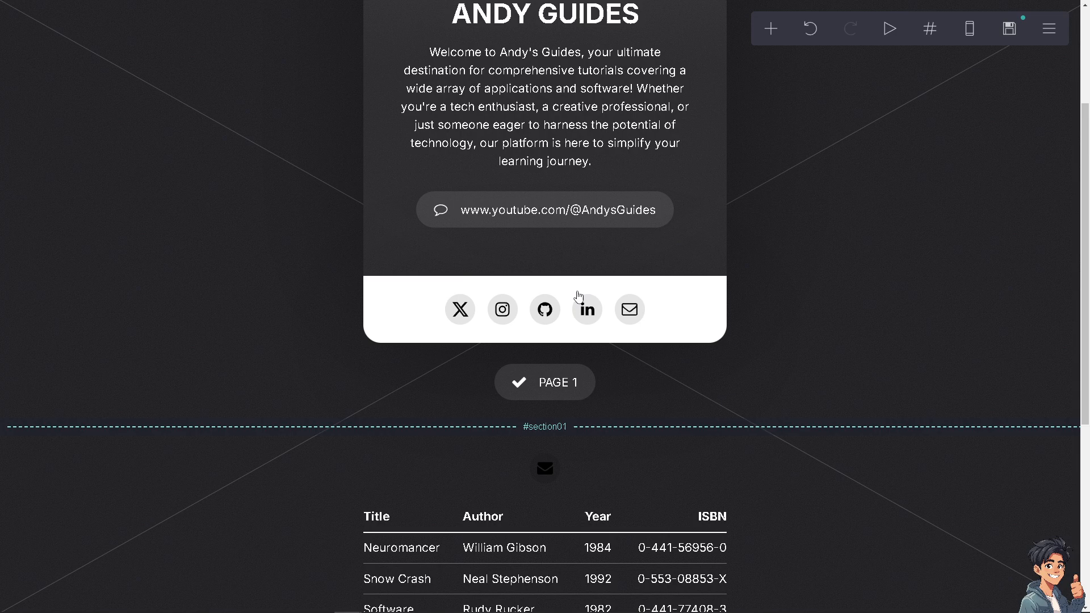